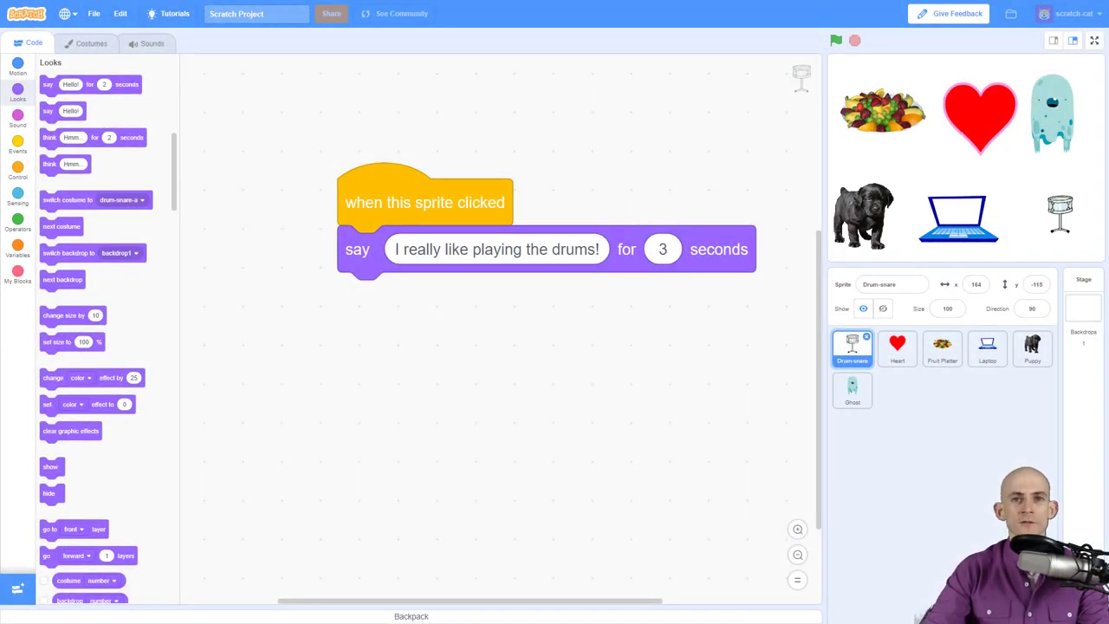
mouse_move(663, 290)
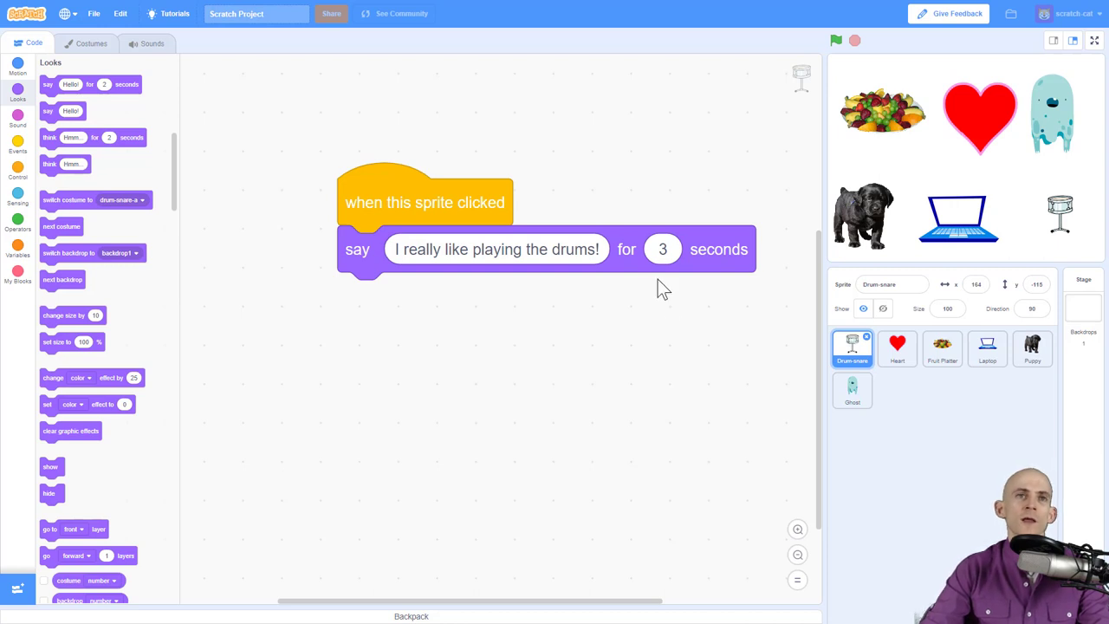
mouse_move(596, 327)
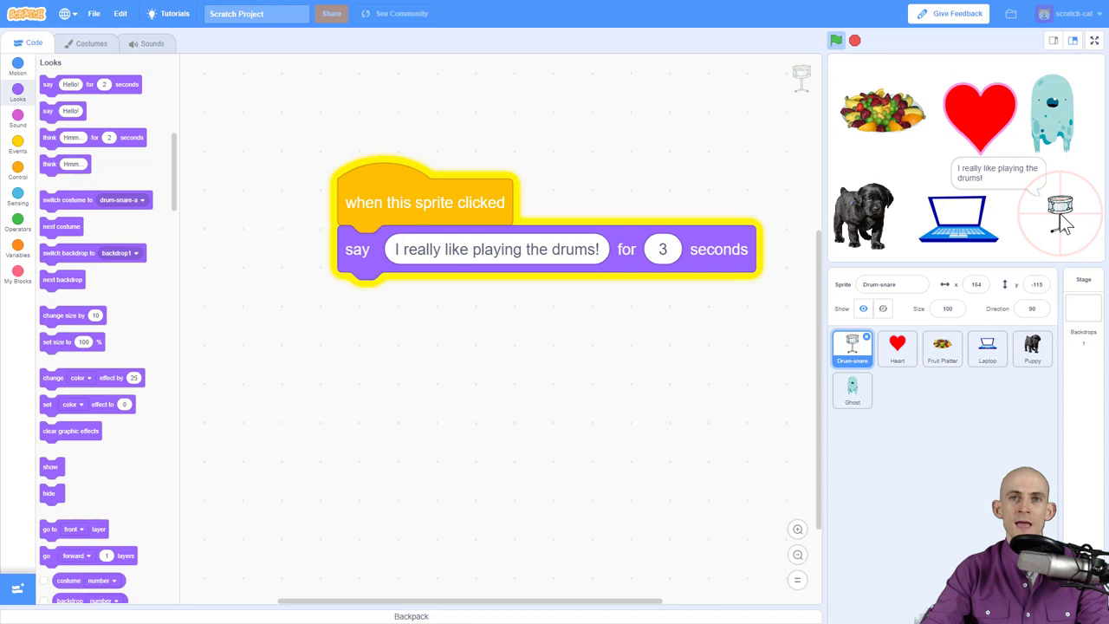
mouse_move(1061, 220)
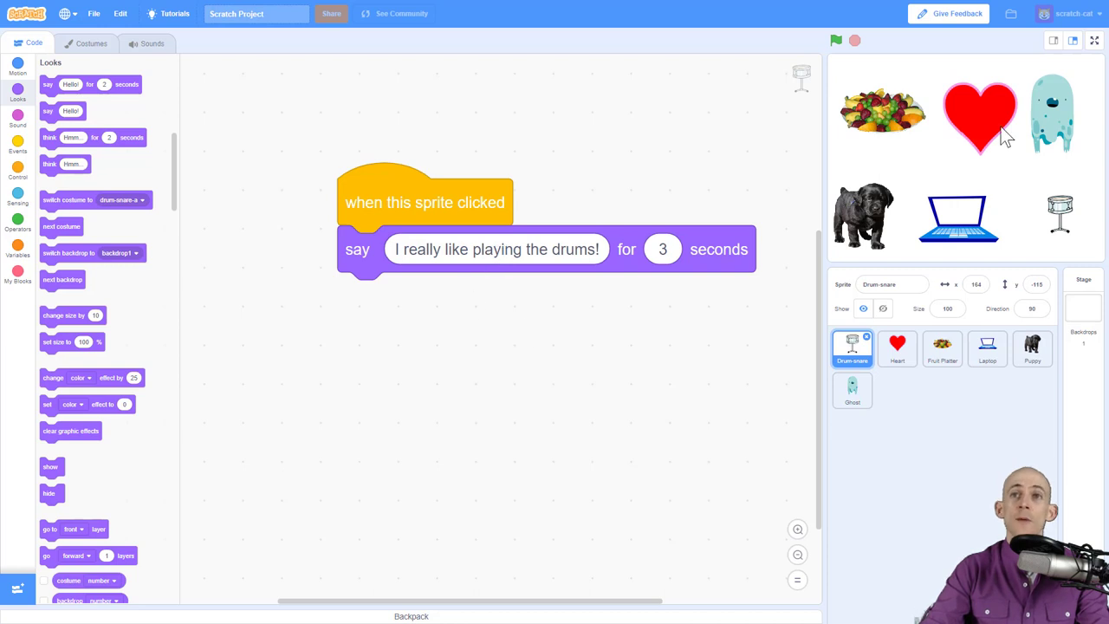
mouse_move(973, 167)
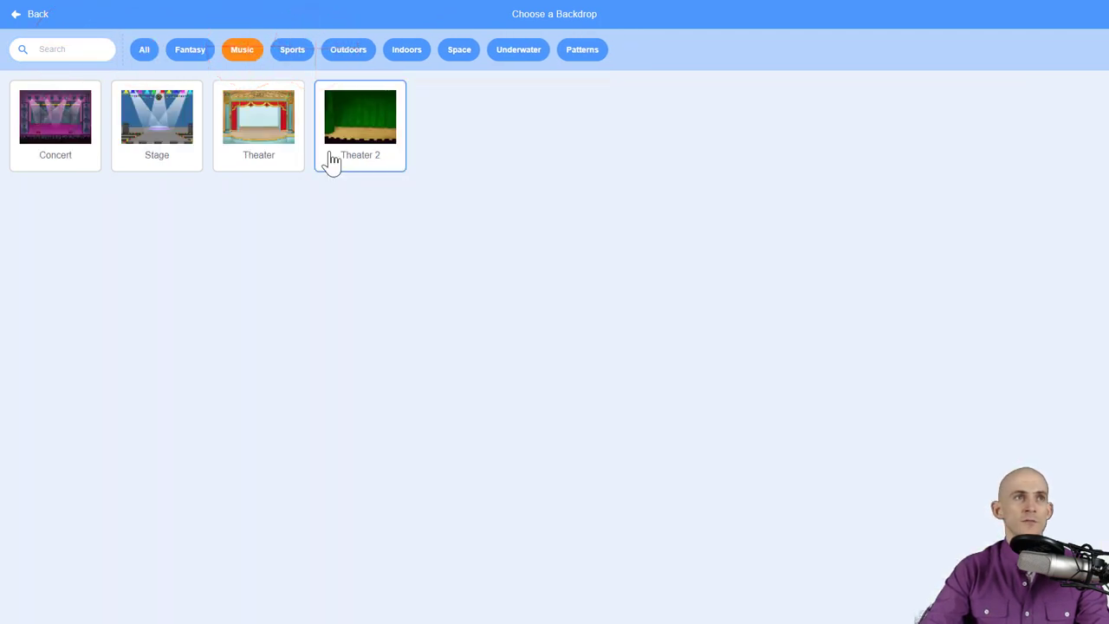
mouse_move(9, 117)
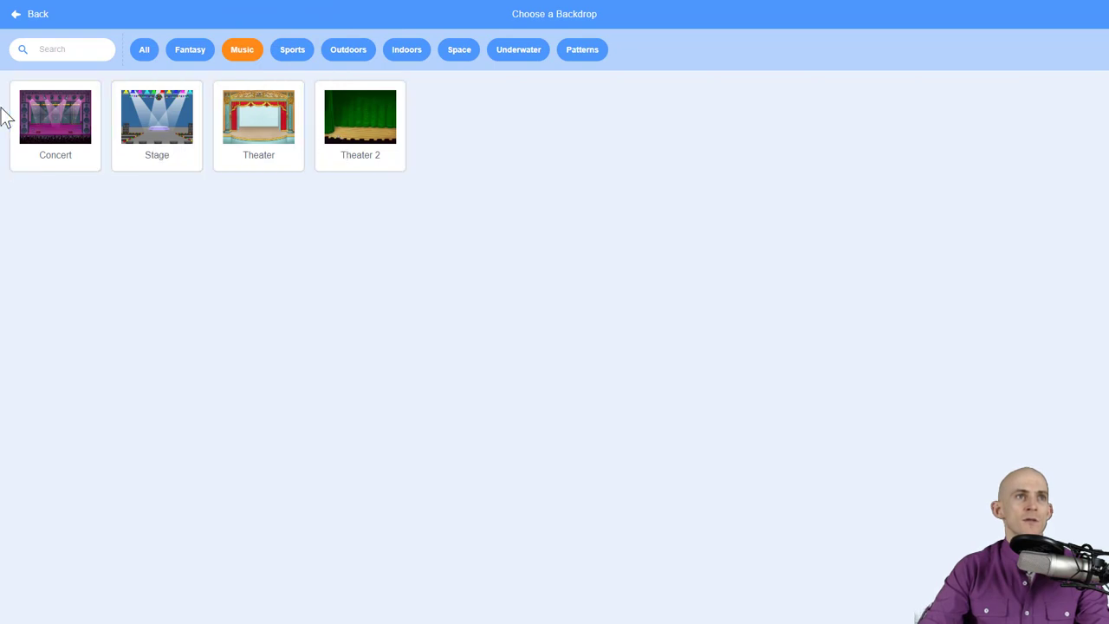
- Add the Concert backdrop from the Music category to the project
click(54, 116)
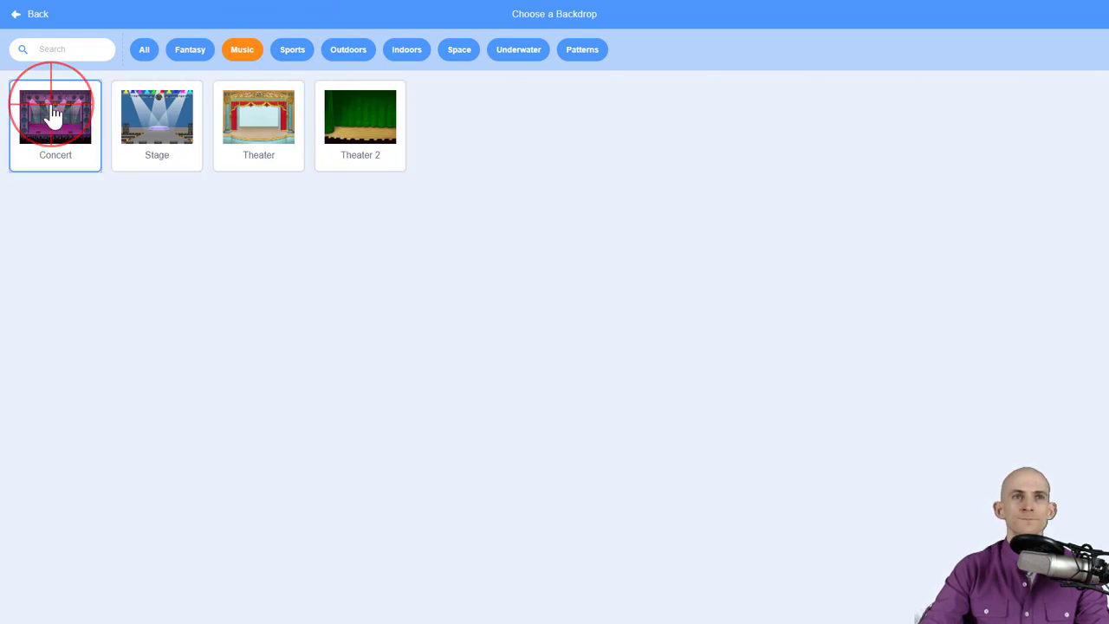
click(55, 117)
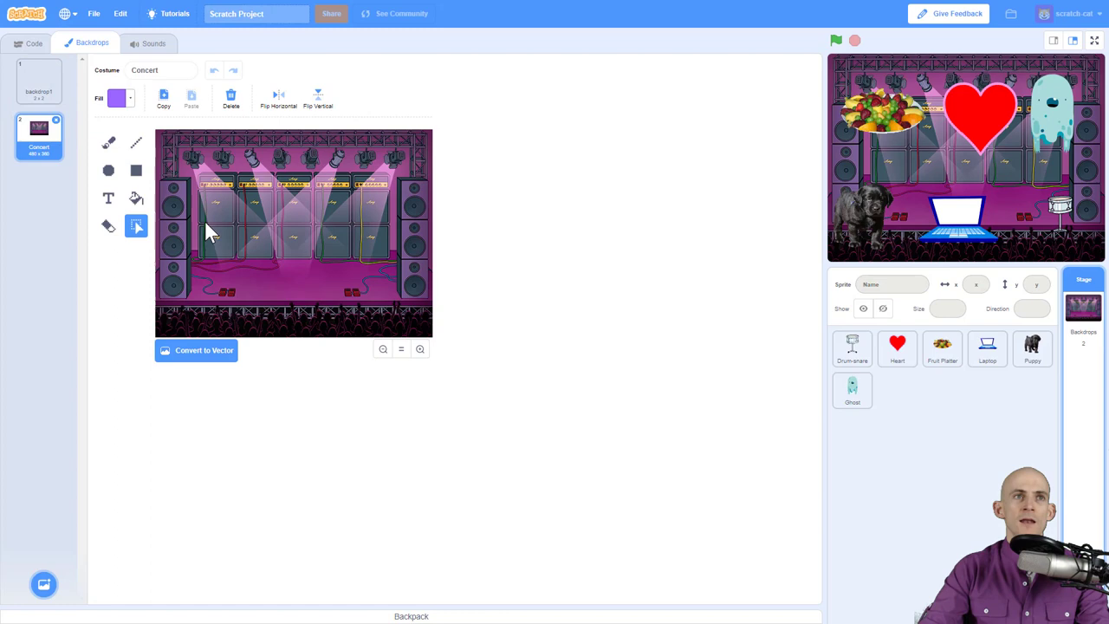
mouse_move(369, 203)
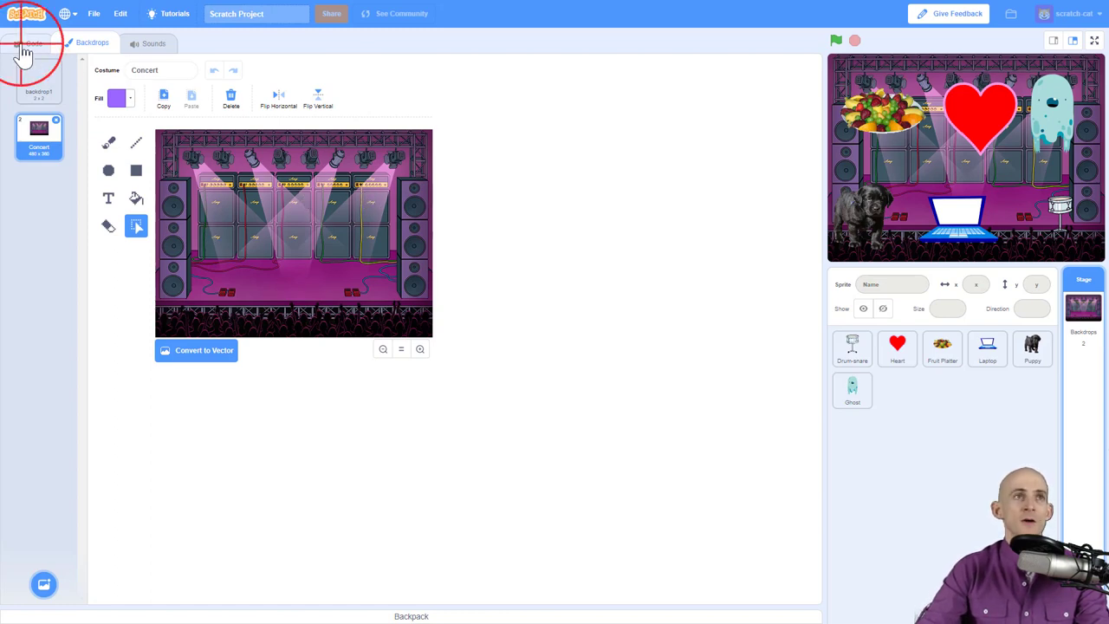
- Return to the Code area and select the Drum-snare sprite's script
click(33, 42)
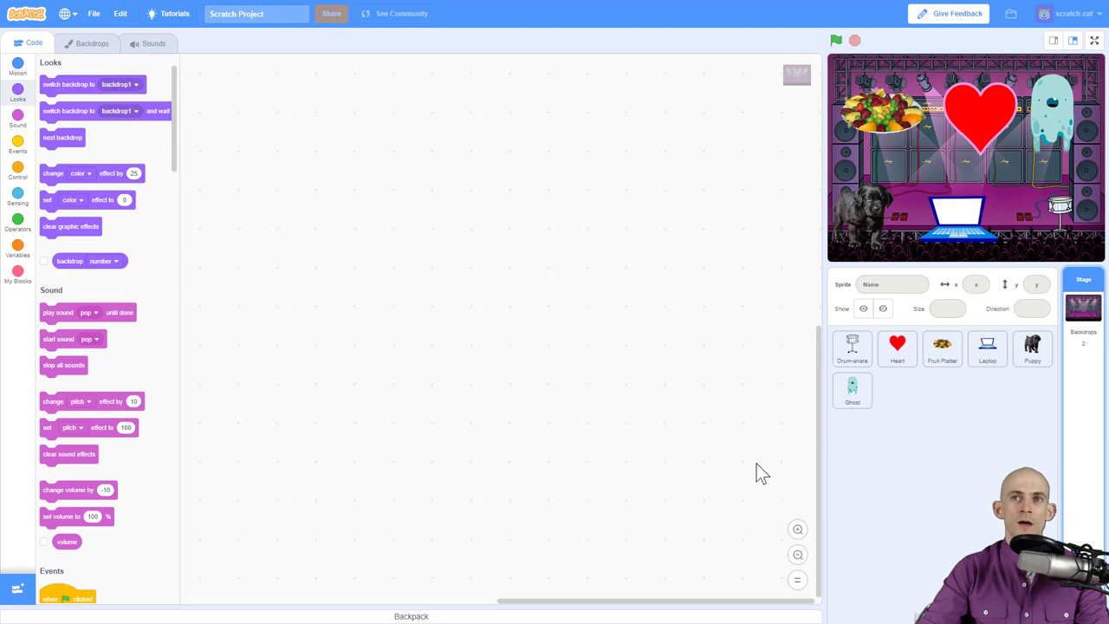
mouse_move(819, 431)
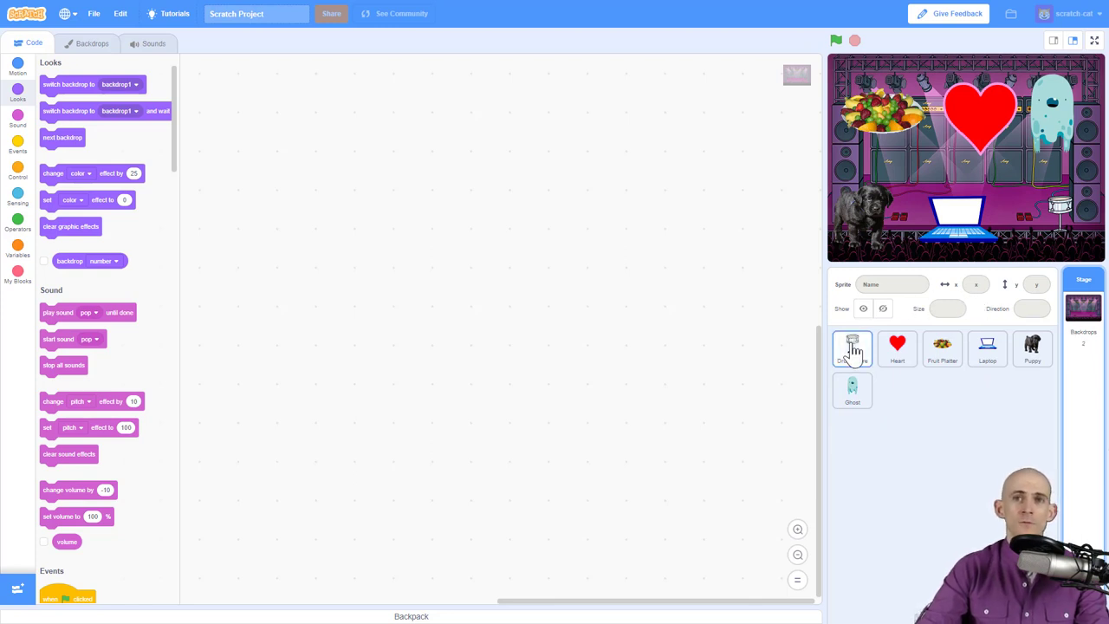
click(852, 347)
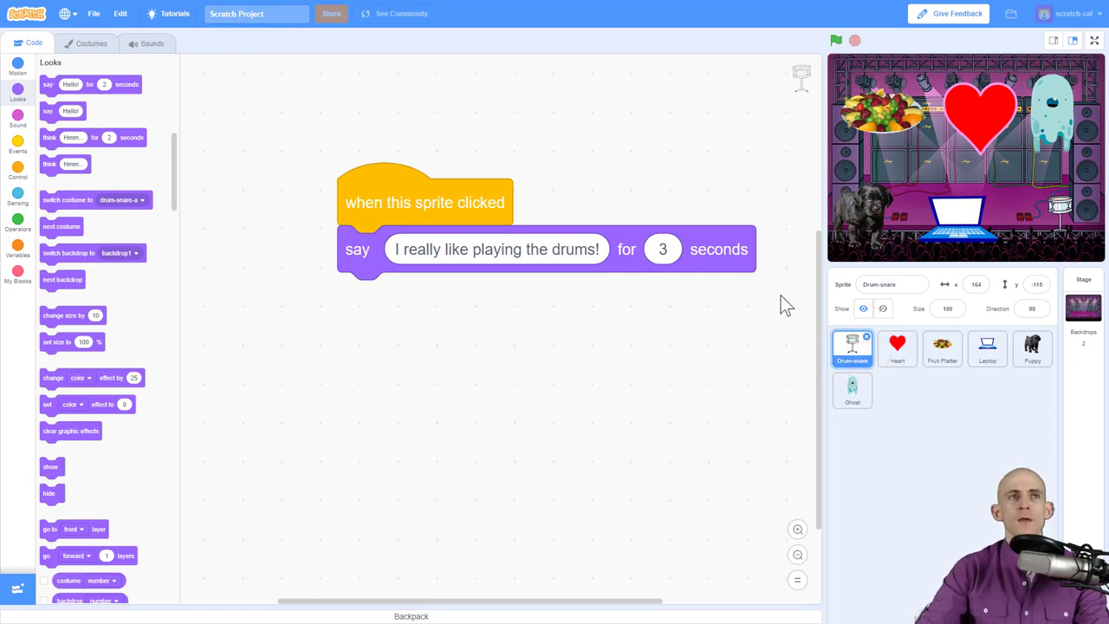
mouse_move(904, 158)
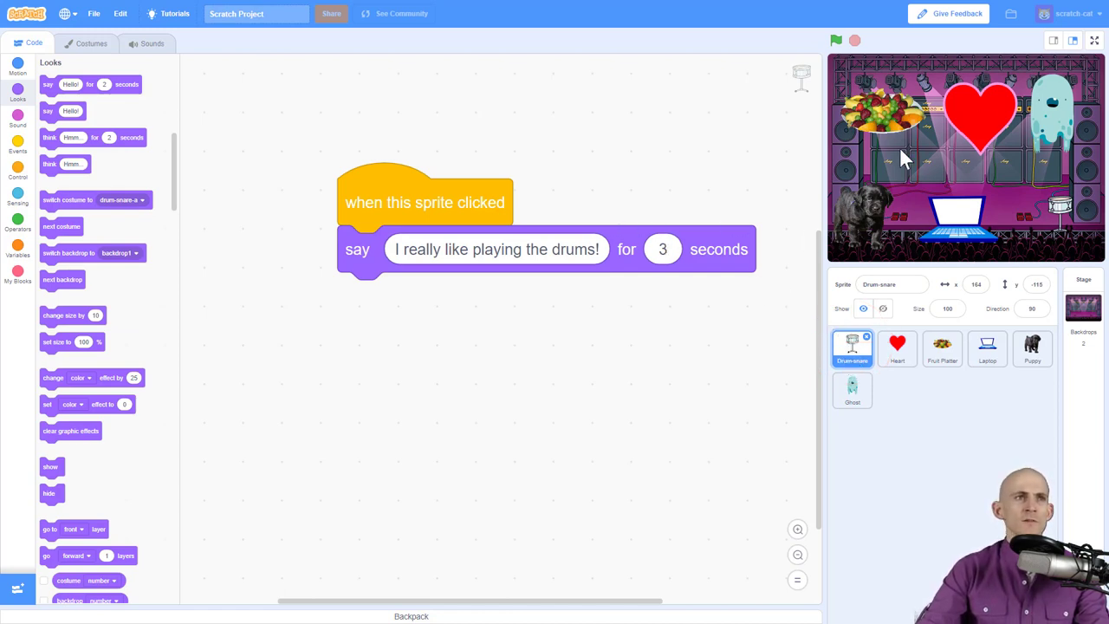
mouse_move(78, 195)
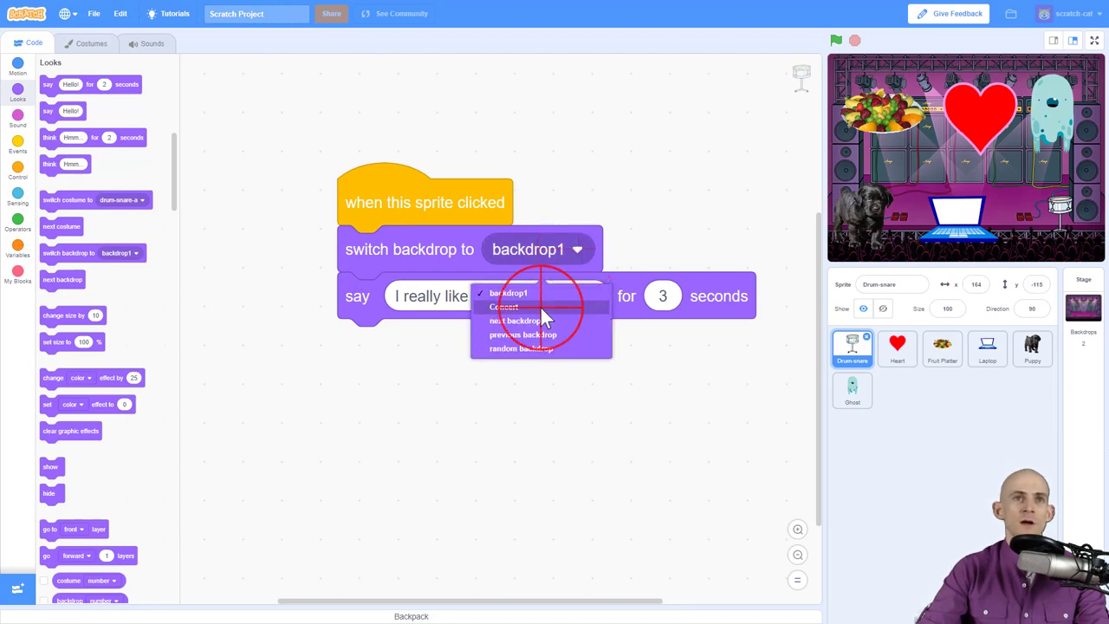
- Set the backdrop switches to Concert before the say block and backdrop1 after it
click(503, 307)
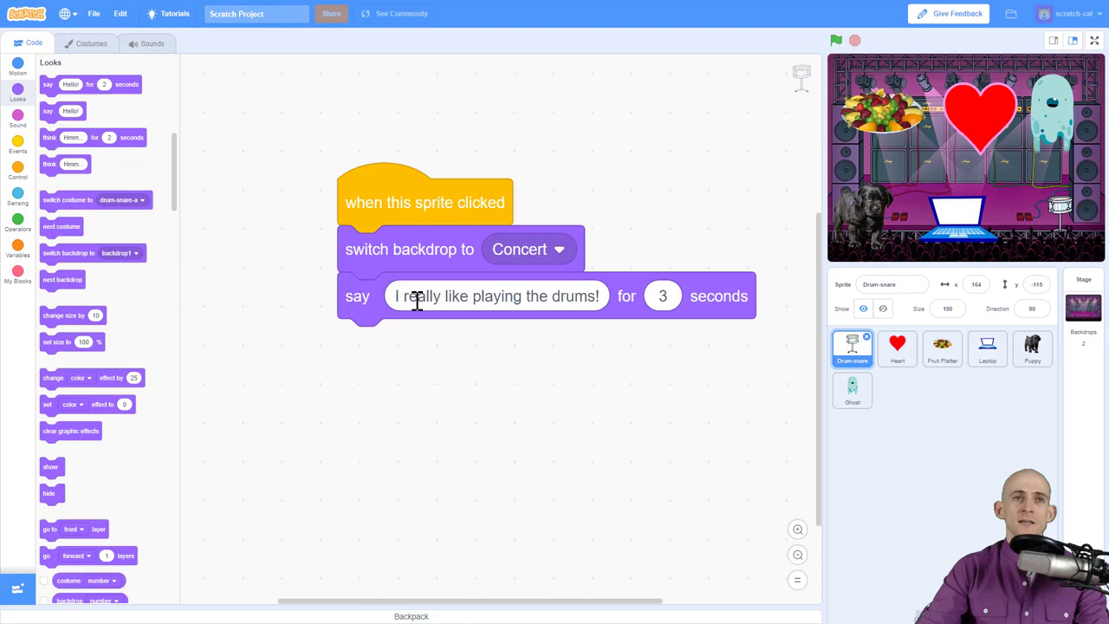
mouse_move(63, 264)
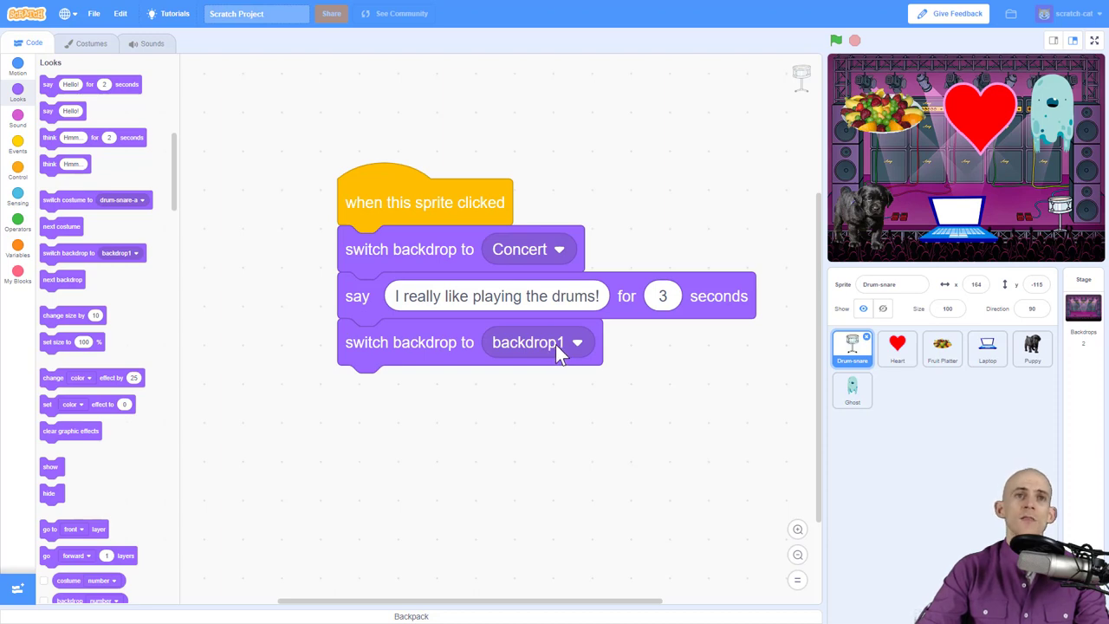
mouse_move(914, 122)
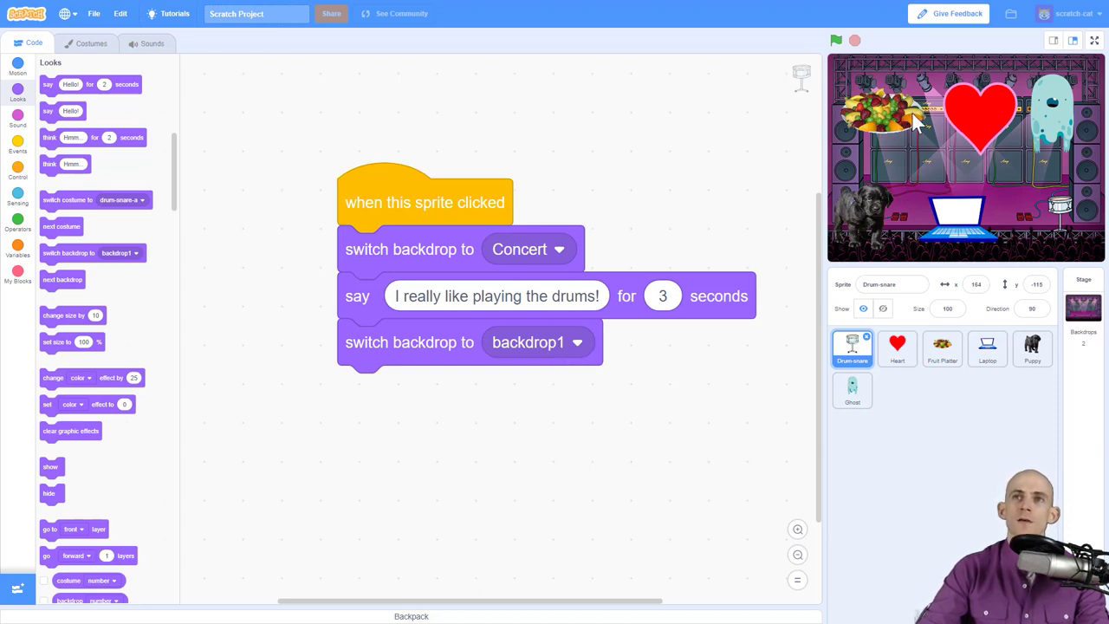
click(834, 40)
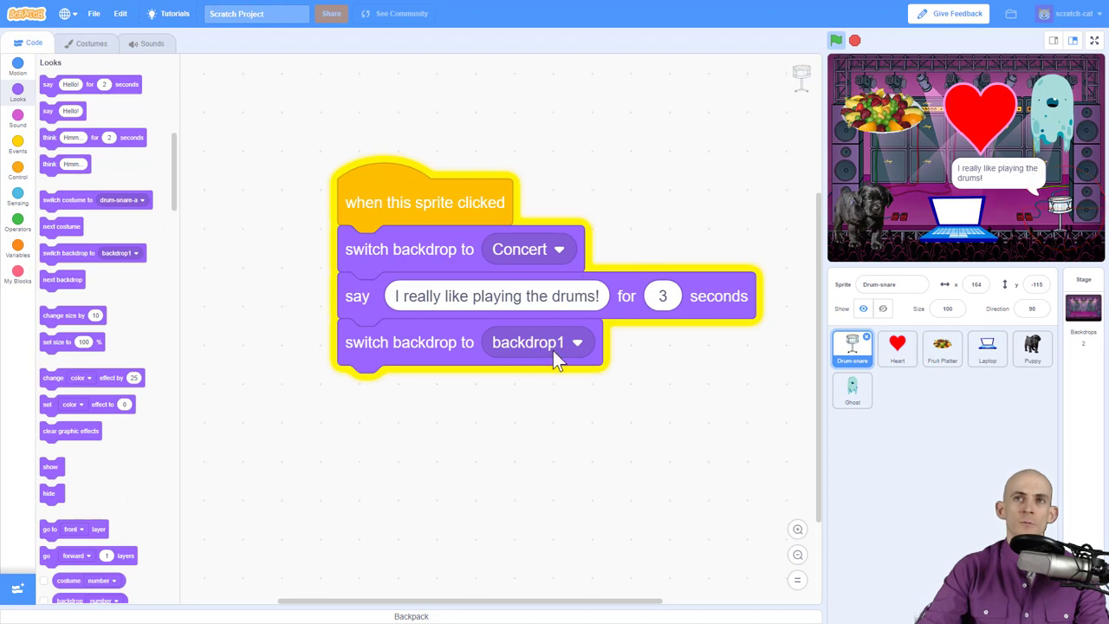
- Run the drum script and watch the stage go to Concert then back to backdrop1
click(854, 40)
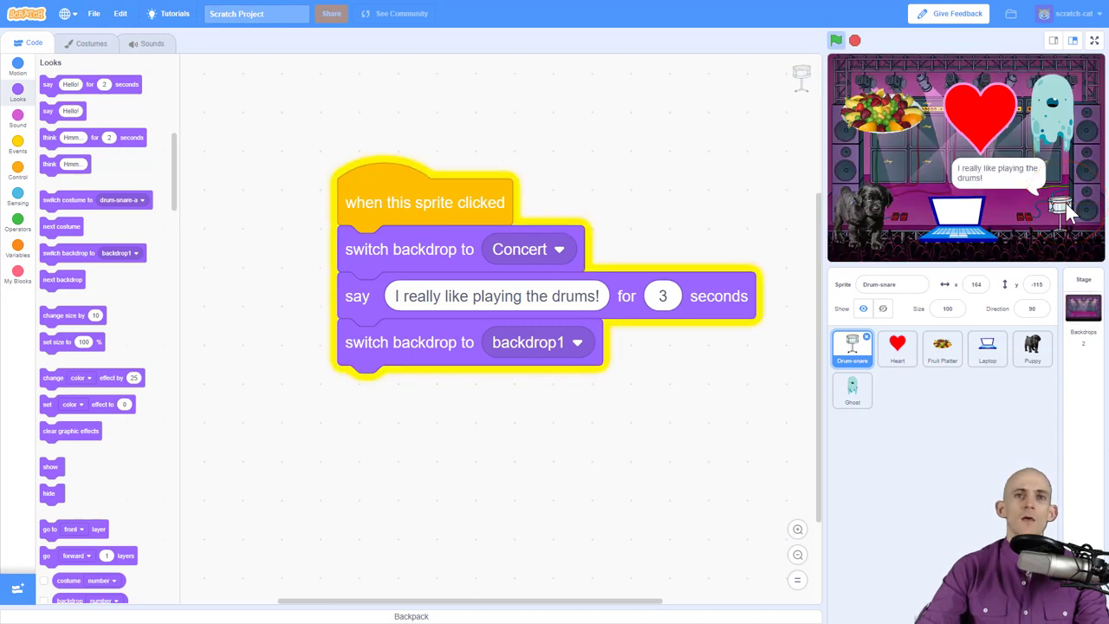
click(834, 40)
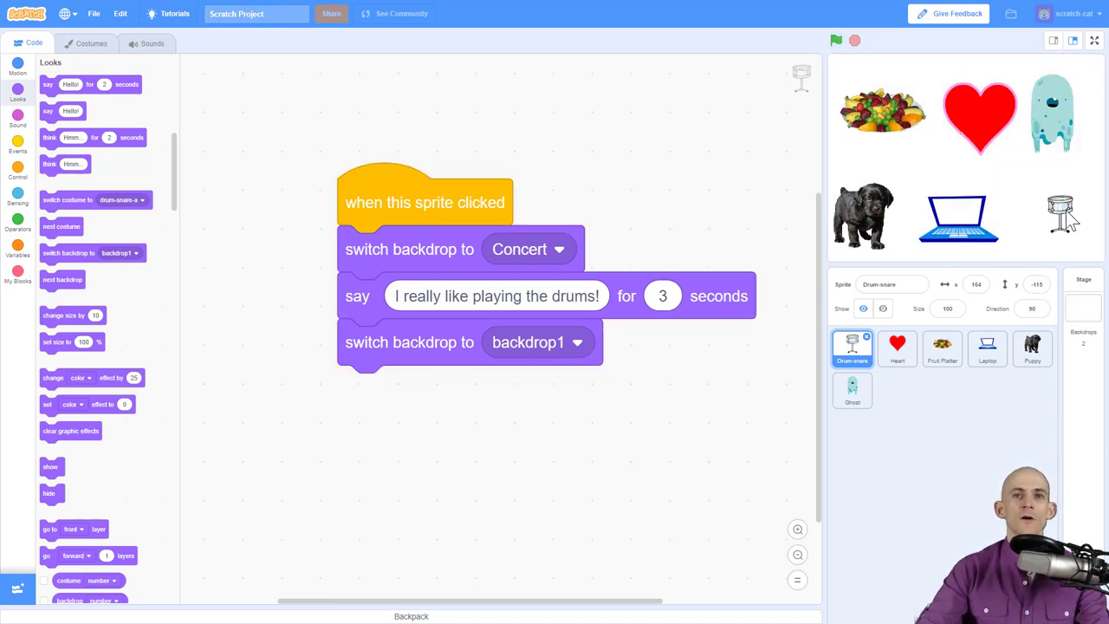
mouse_move(766, 241)
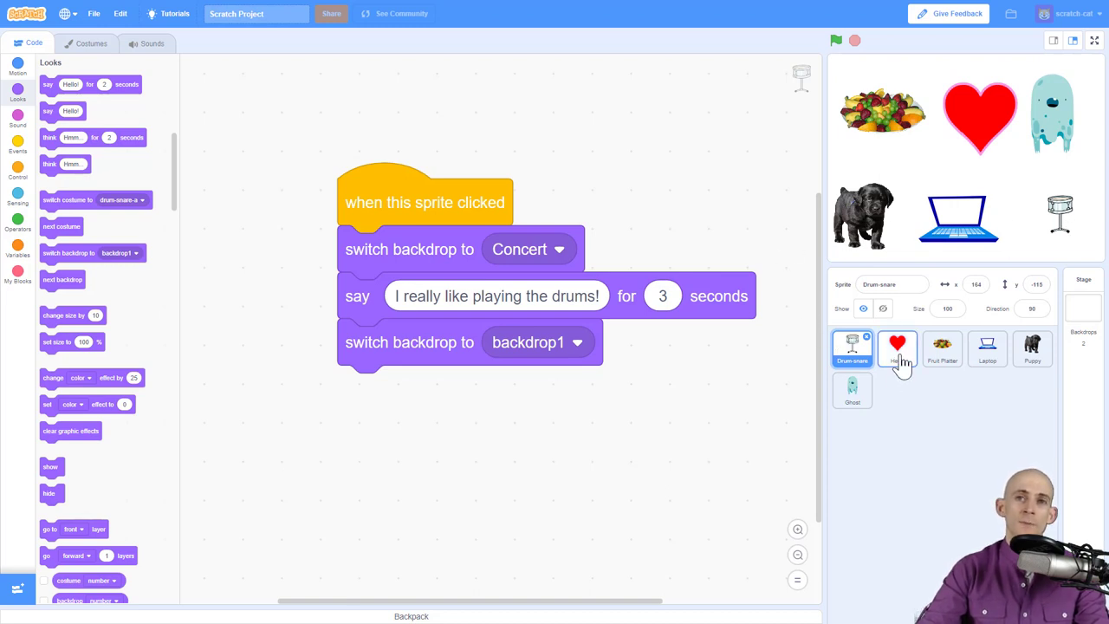
- Select the Heart sprite to show its 'I love playing video games' script
click(896, 349)
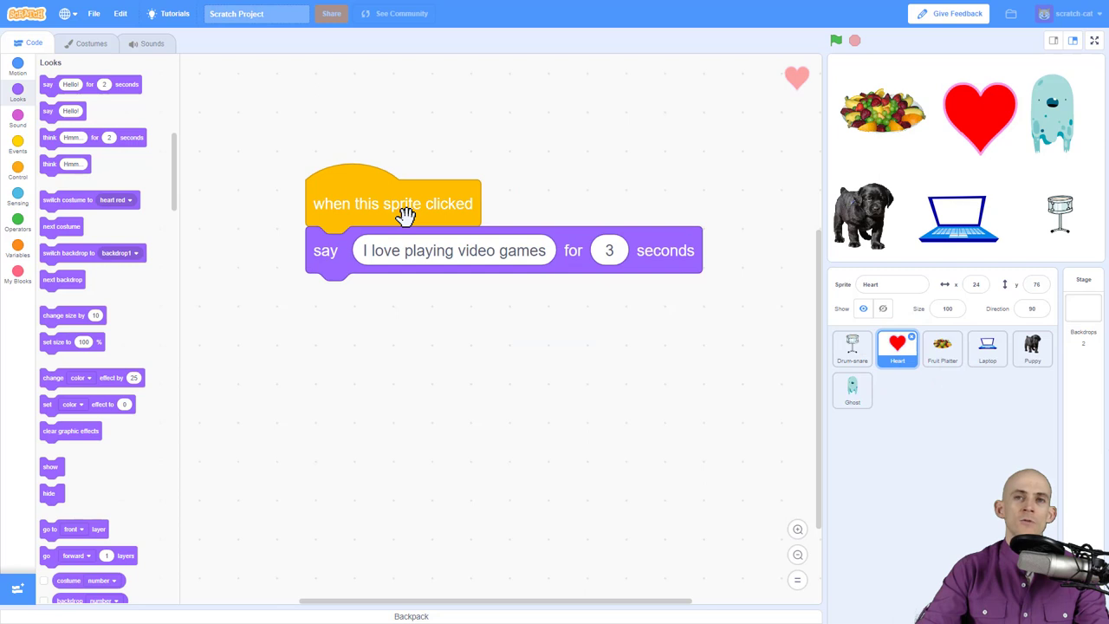
mouse_move(385, 226)
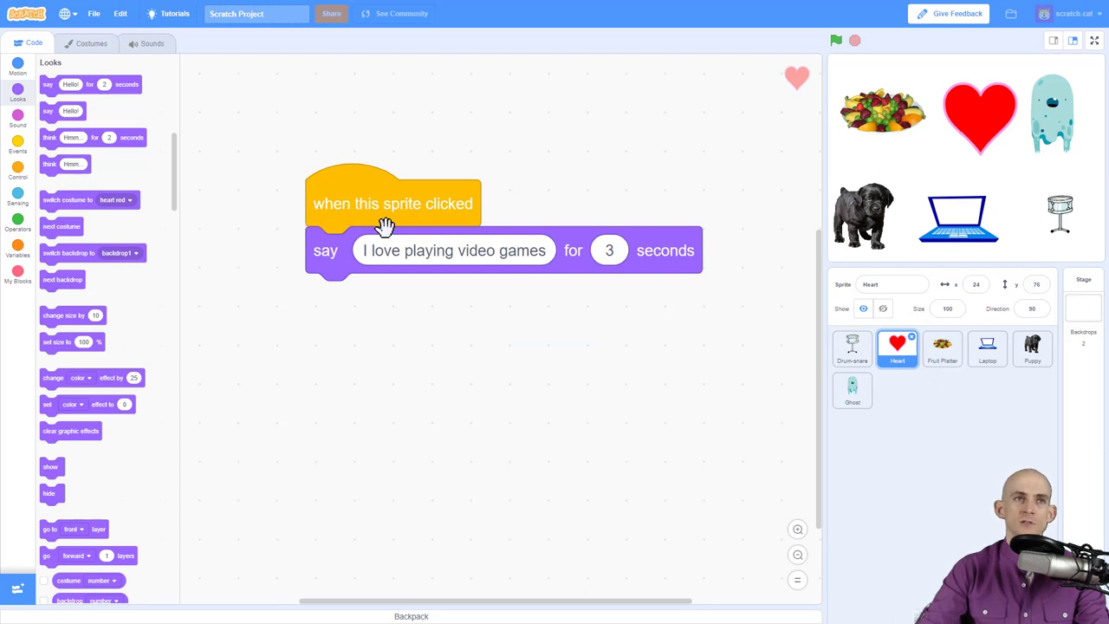
mouse_move(485, 323)
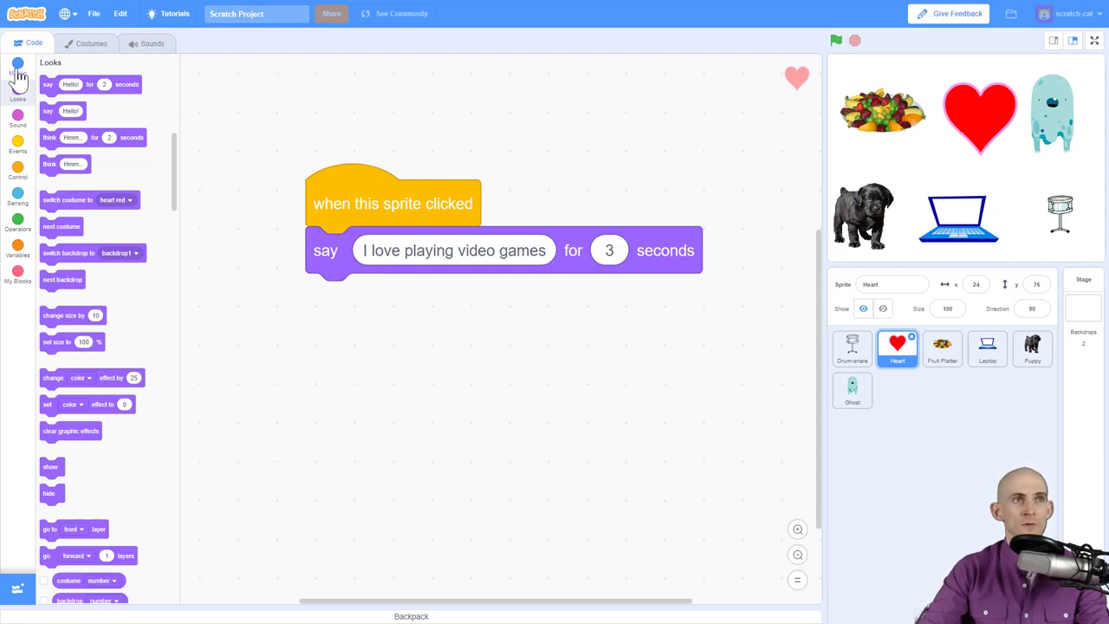
mouse_move(84, 164)
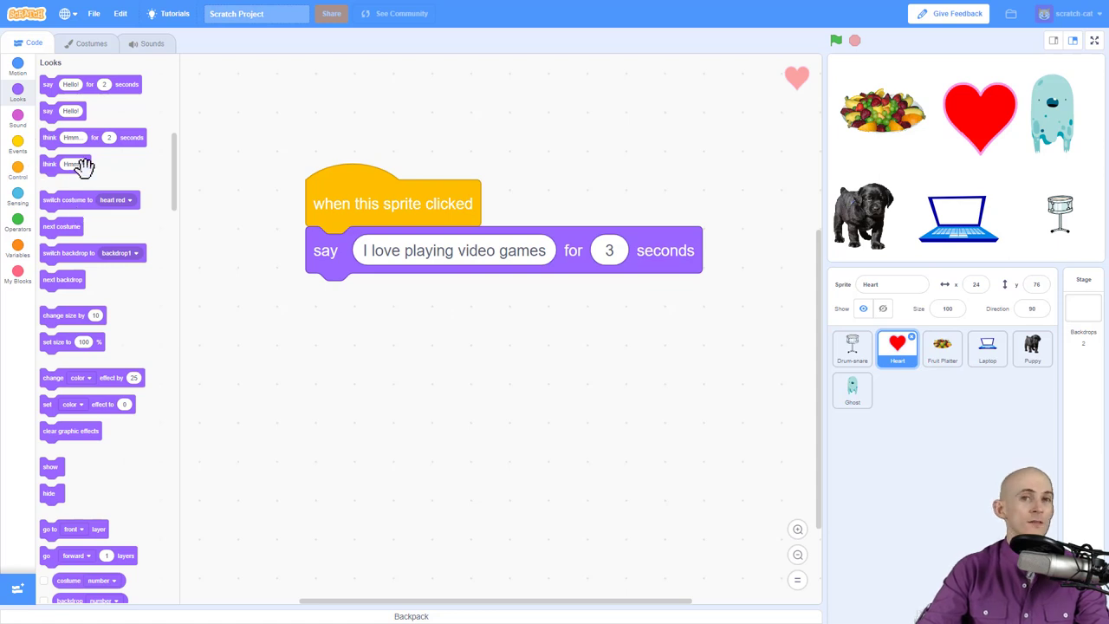